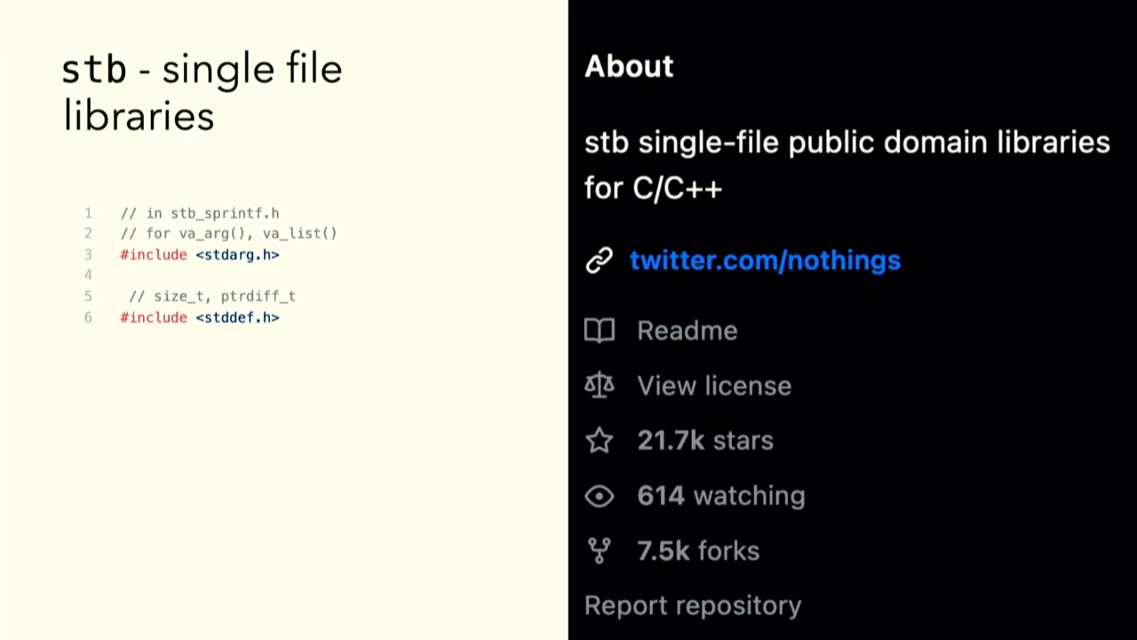
key("Right")
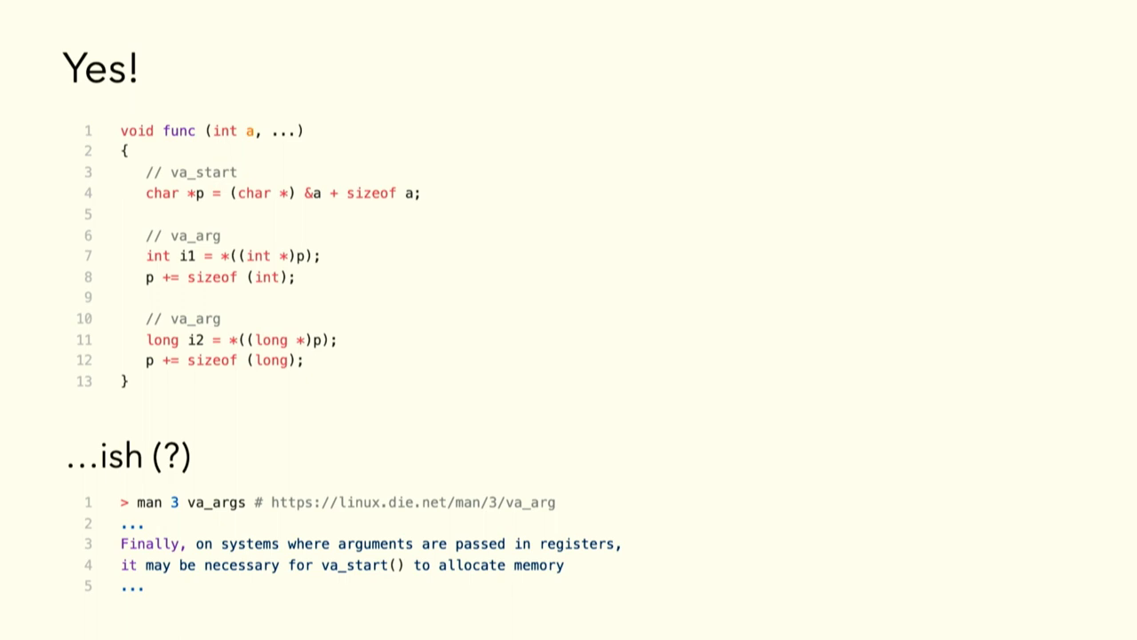
key("Right")
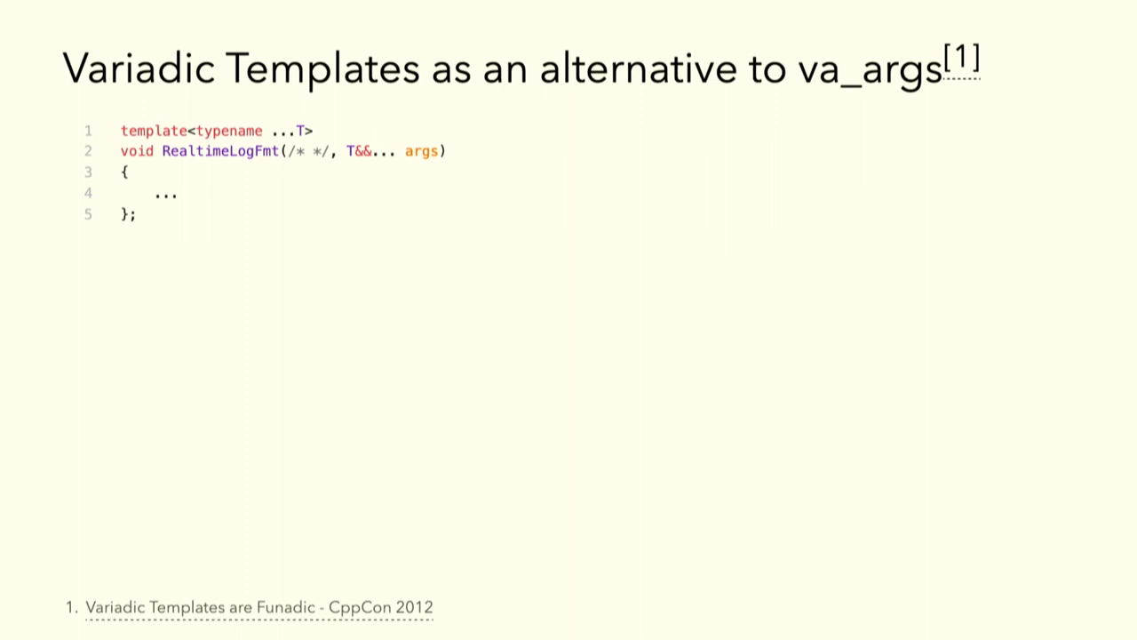